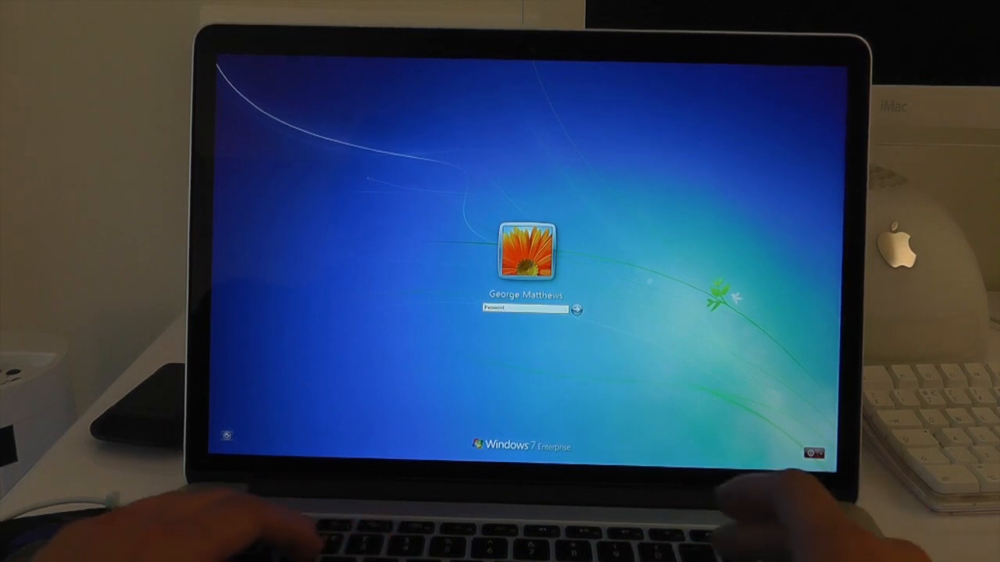
Sign in with the entered password and show the Start menu's programs and system folders
{"action": "key", "text": "Return"}
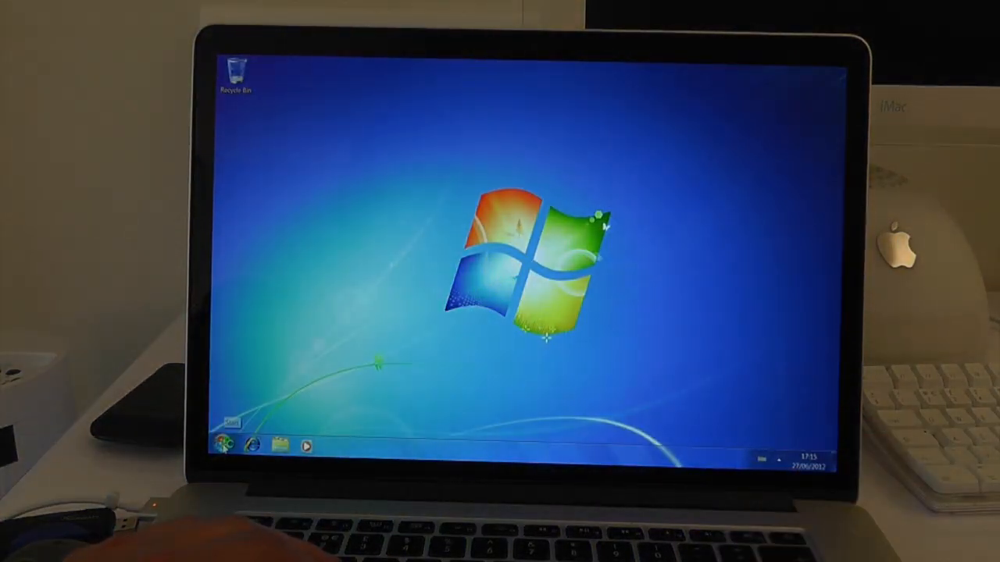
{"action": "left_click", "coordinate": [228, 444]}
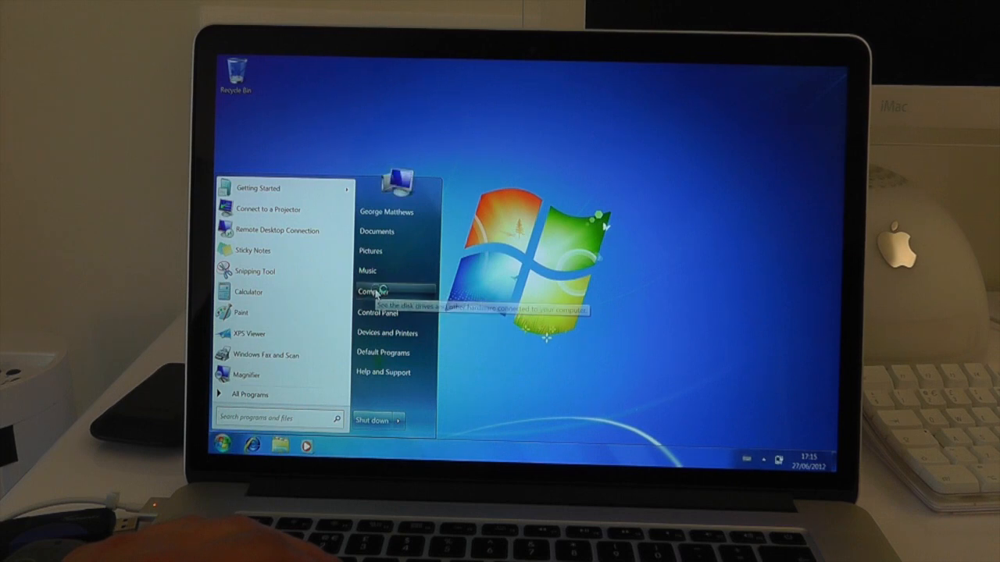